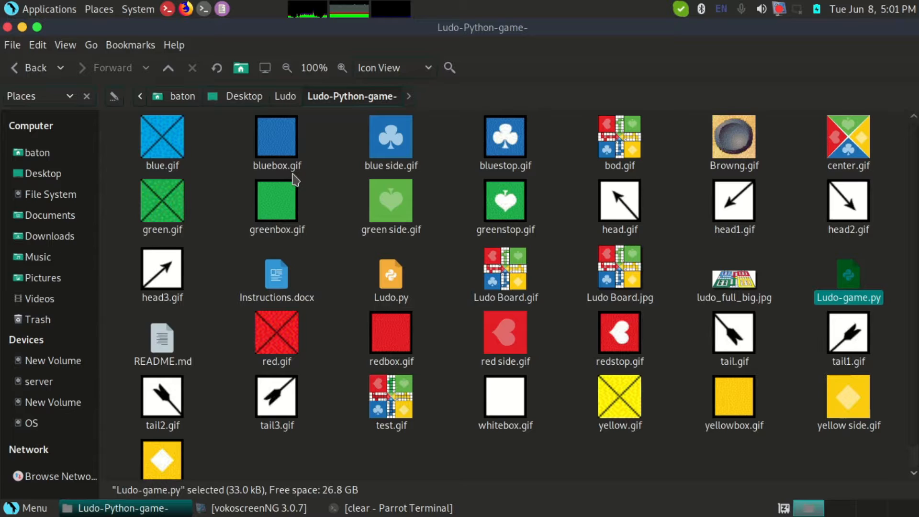
pyautogui.moveTo(479, 206)
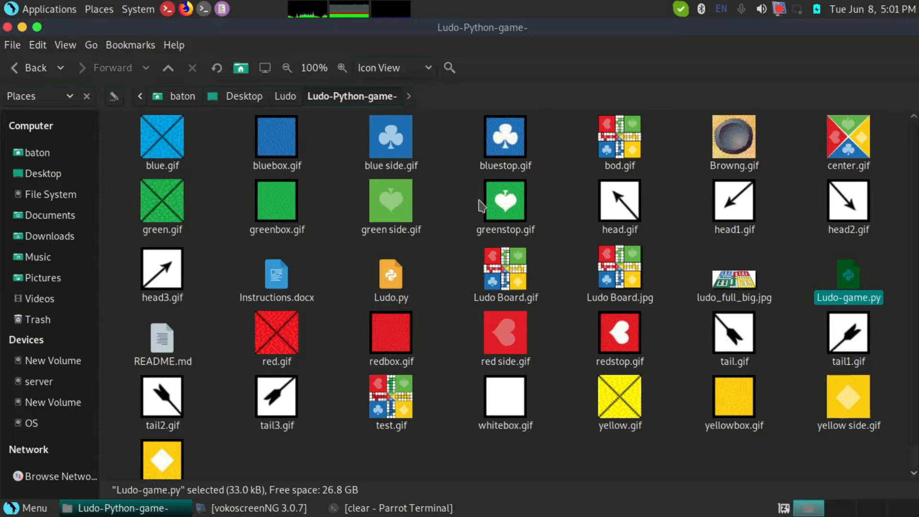
pyautogui.moveTo(191, 153)
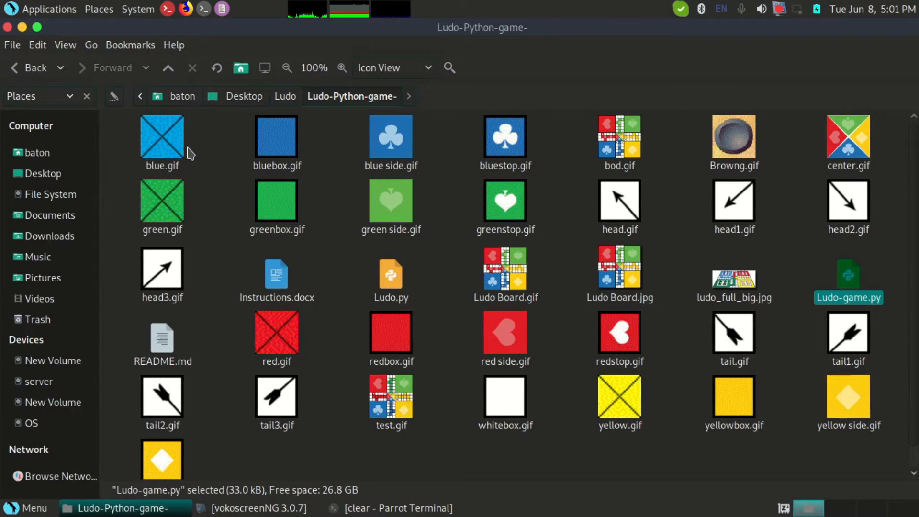
pyautogui.moveTo(610, 174)
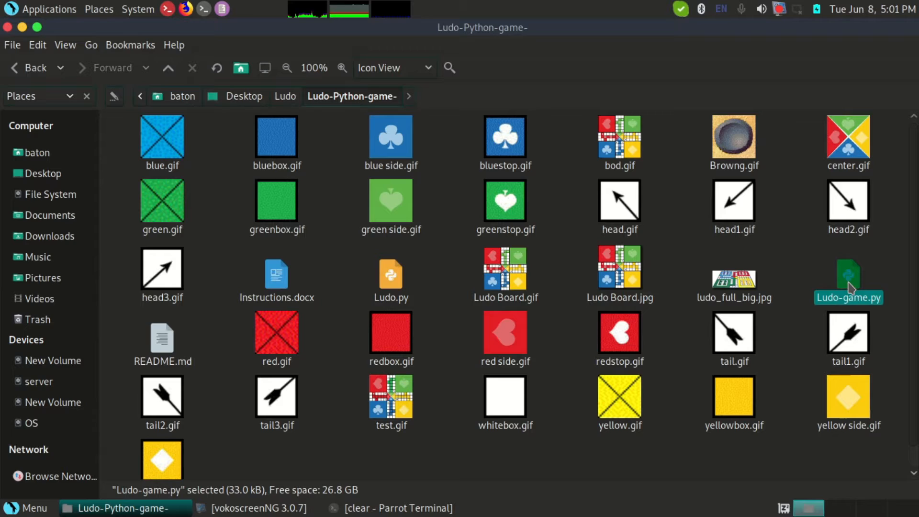
# View Ludo-game.py's code, then run it from the terminal with python3.
pyautogui.doubleClick(847, 275)
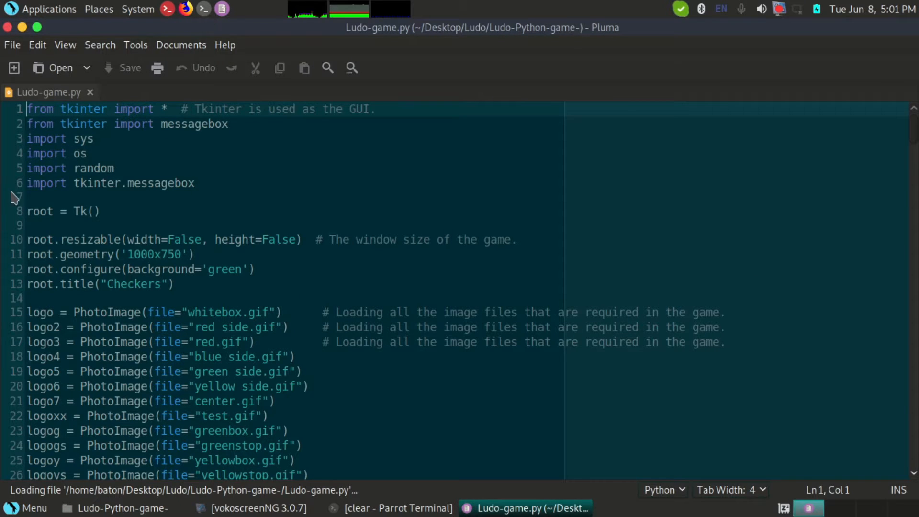
pyautogui.scroll(-3)
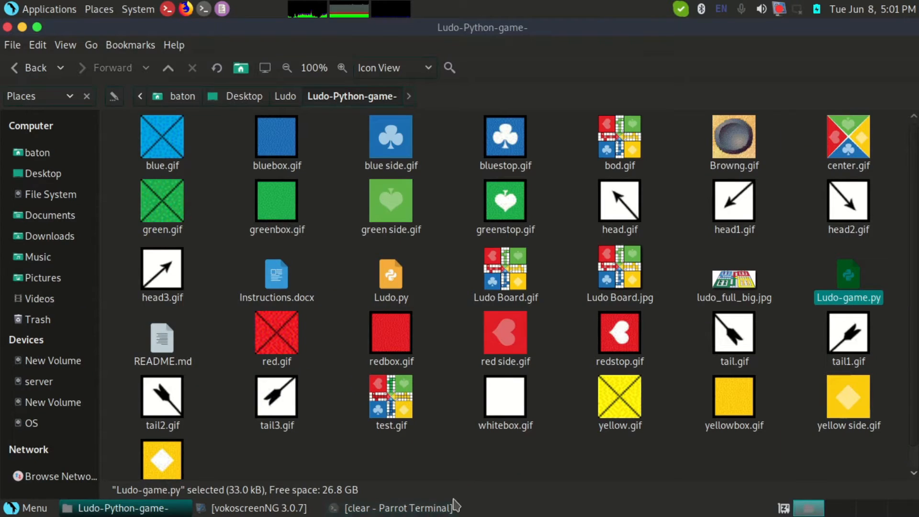
pyautogui.click(392, 507)
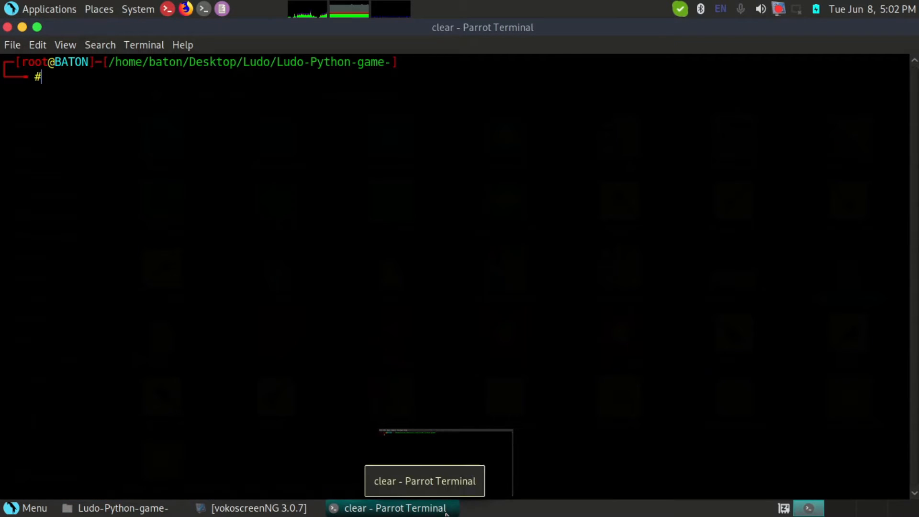
pyautogui.write('python3')
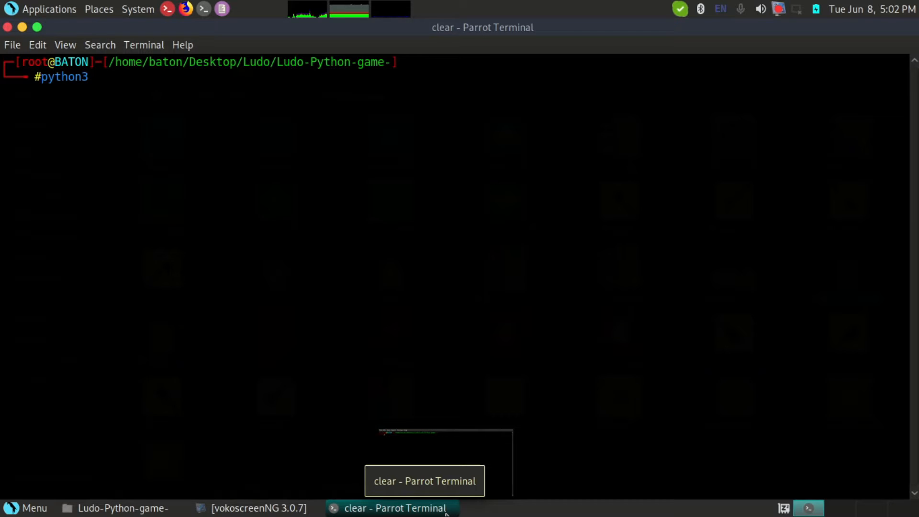
pyautogui.write('lud')
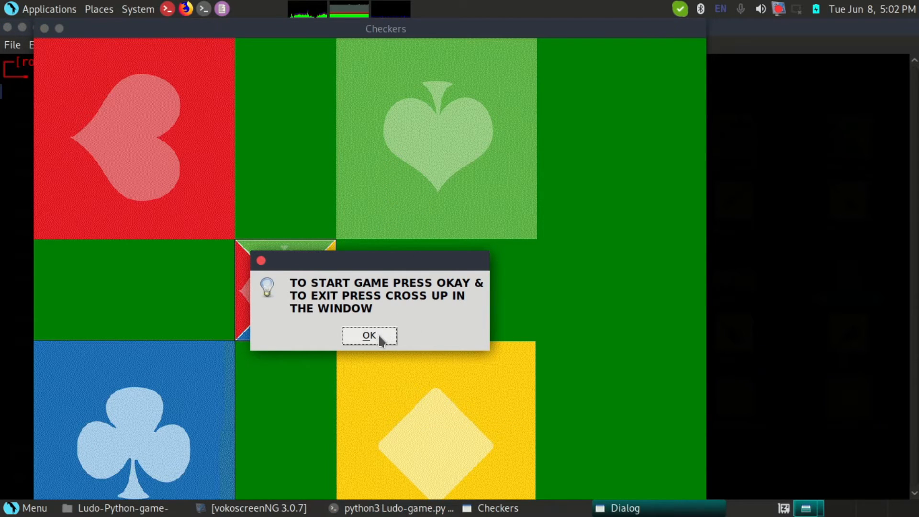
# Begin the game: Red rolls 5, Blue rolls 6 then 2 and brings a token out.
pyautogui.click(368, 335)
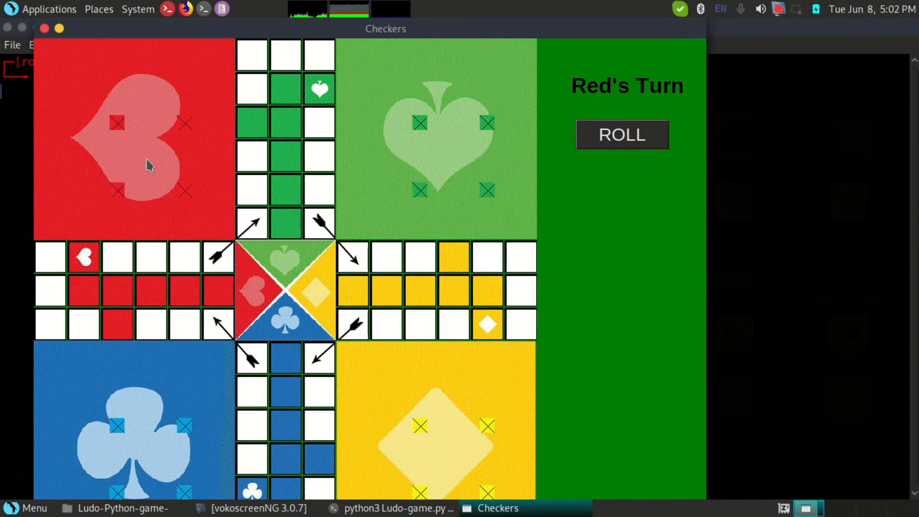
pyautogui.moveTo(161, 146)
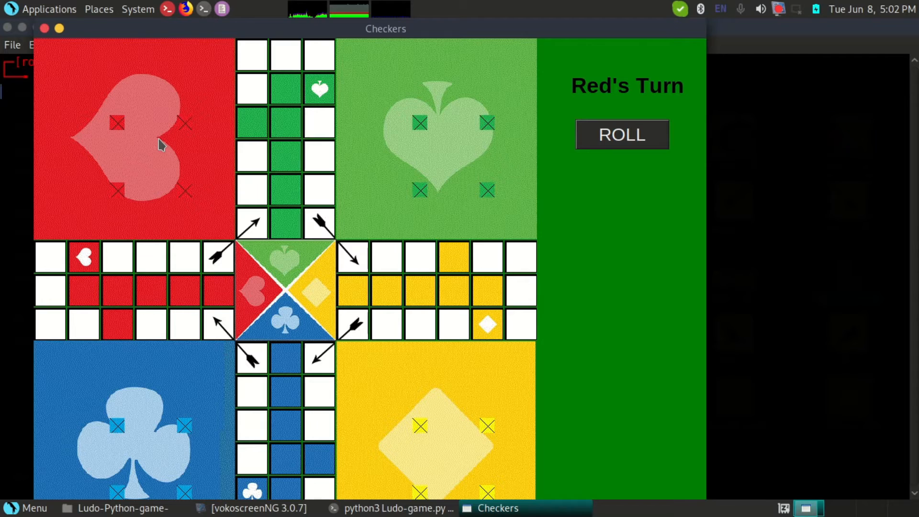
pyautogui.moveTo(592, 99)
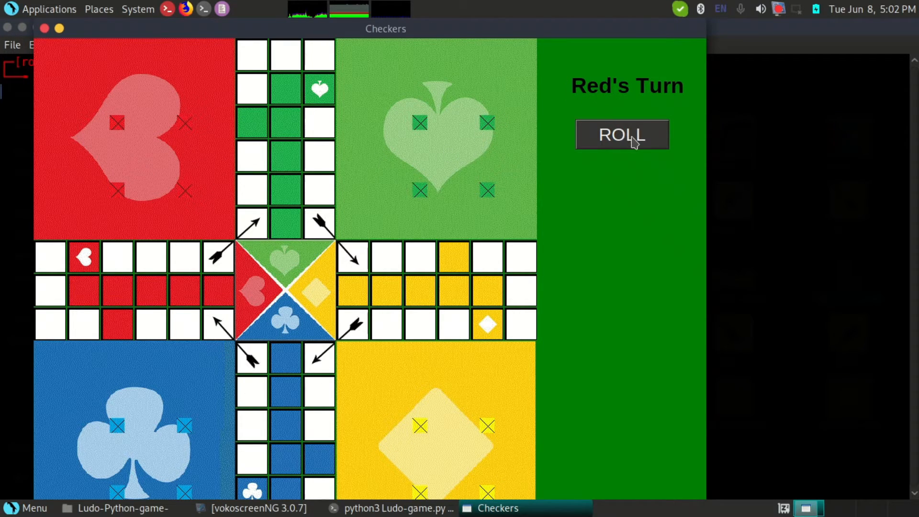
pyautogui.click(622, 135)
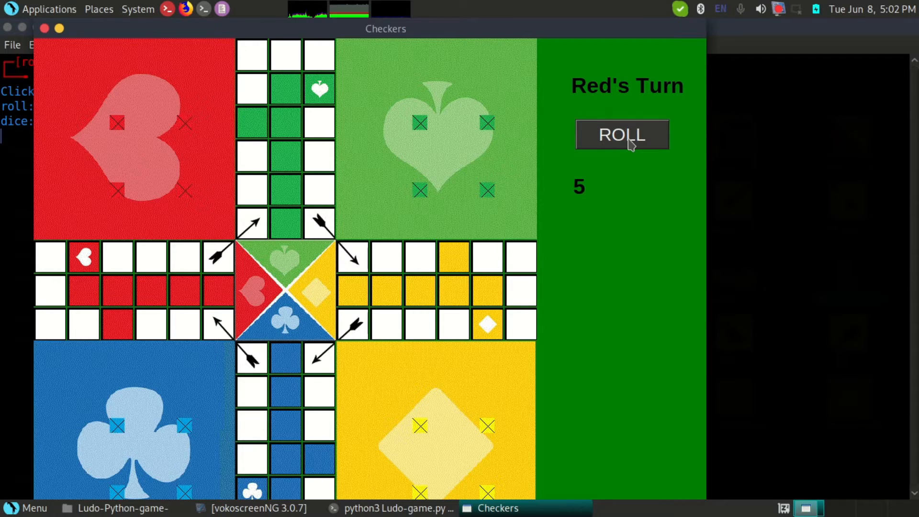
pyautogui.moveTo(622, 147)
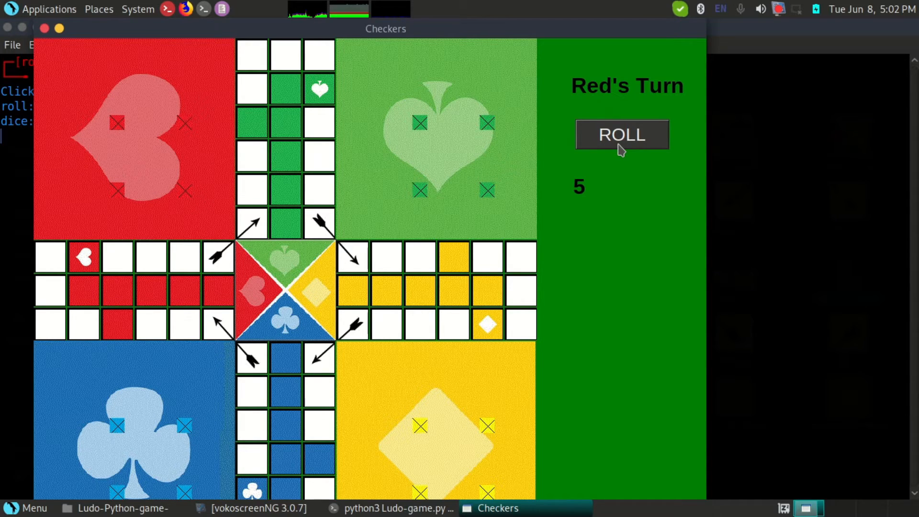
pyautogui.click(621, 135)
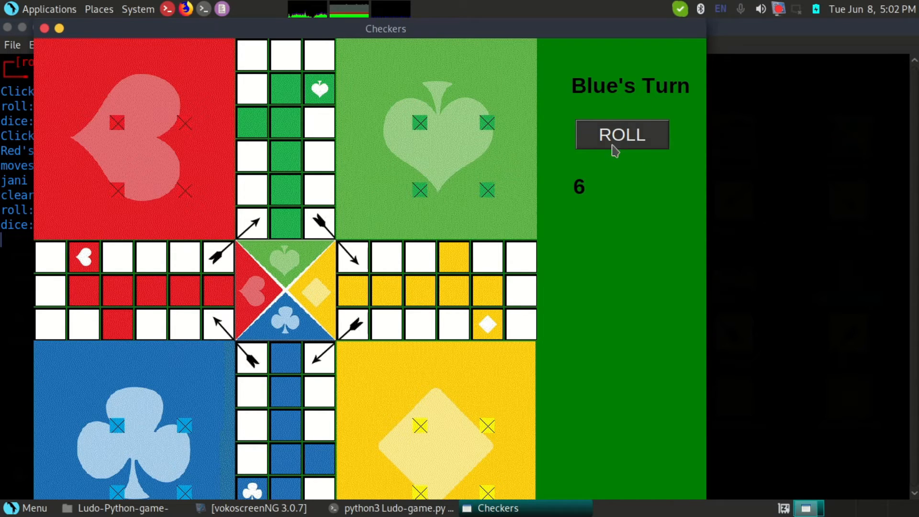
pyautogui.click(621, 134)
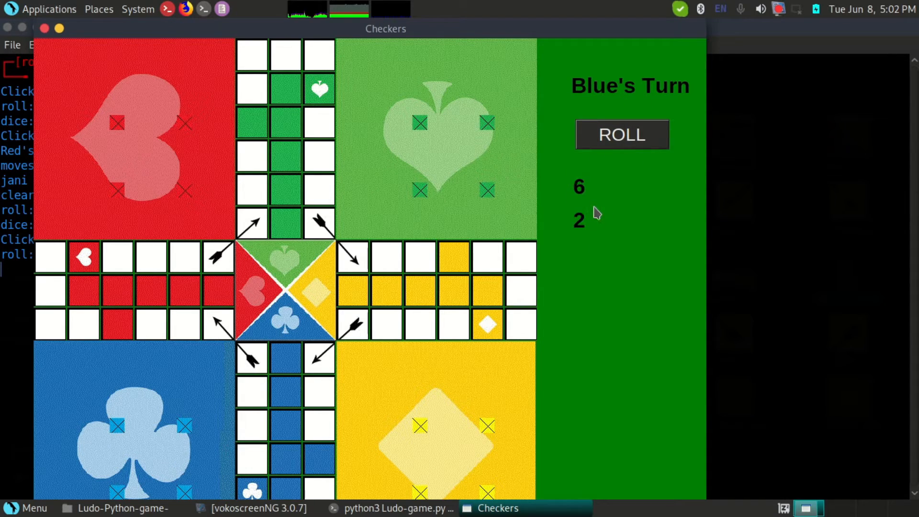
pyautogui.moveTo(185, 428)
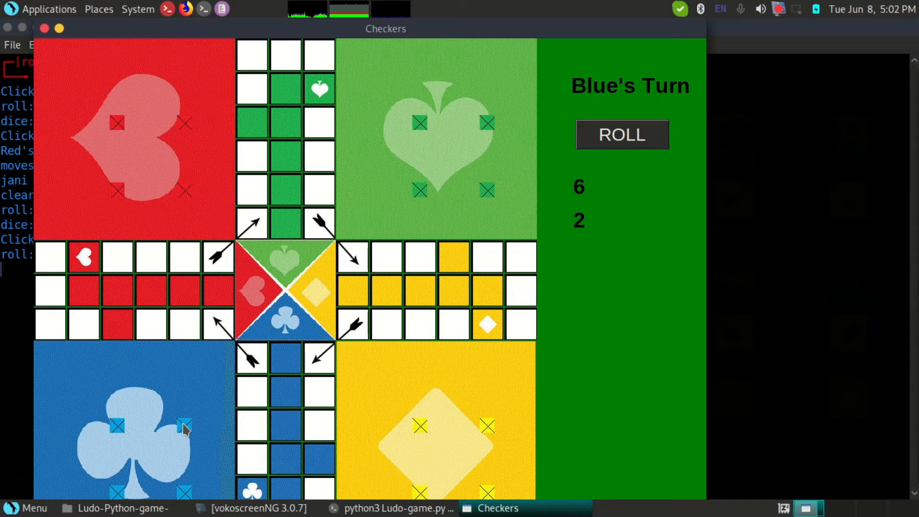
pyautogui.click(183, 426)
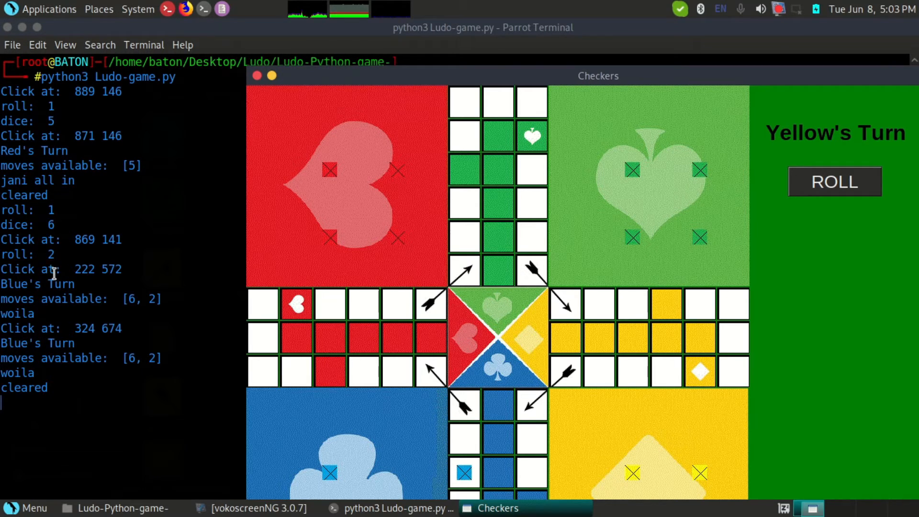
pyautogui.moveTo(638, 132)
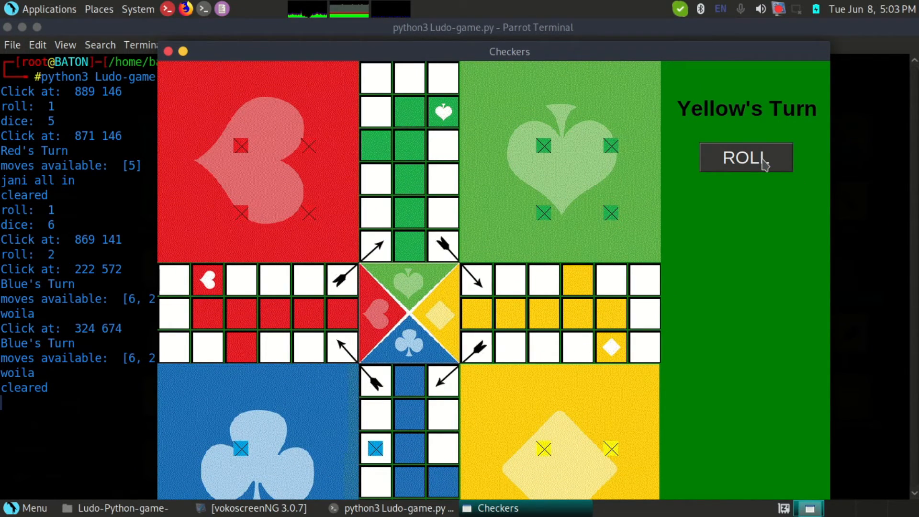
# Yellow, Green and Red roll 1, 3, 2 with no moves; Blue rolls and advances its token 2.
pyautogui.click(746, 157)
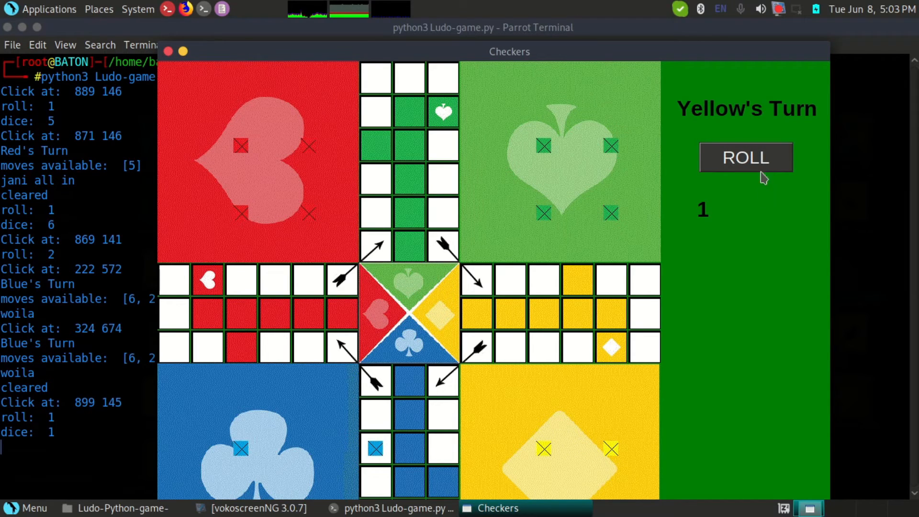
pyautogui.moveTo(761, 225)
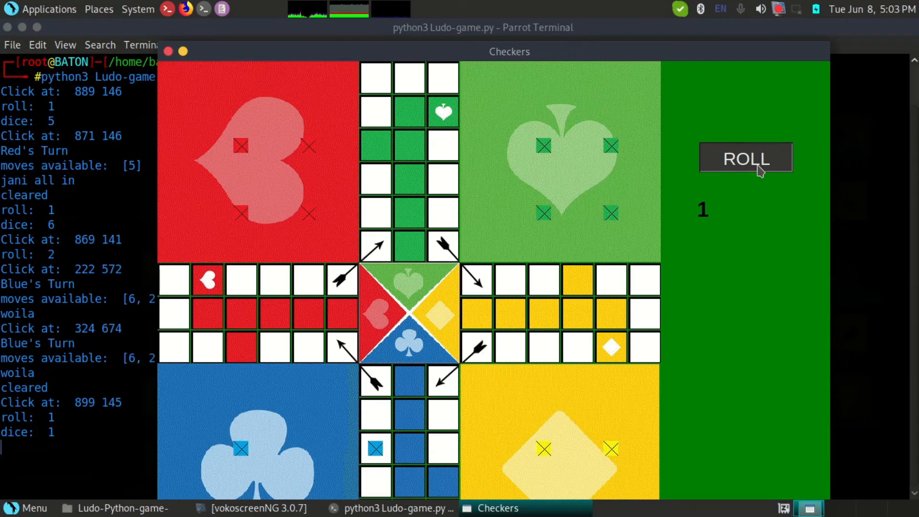
pyautogui.click(744, 158)
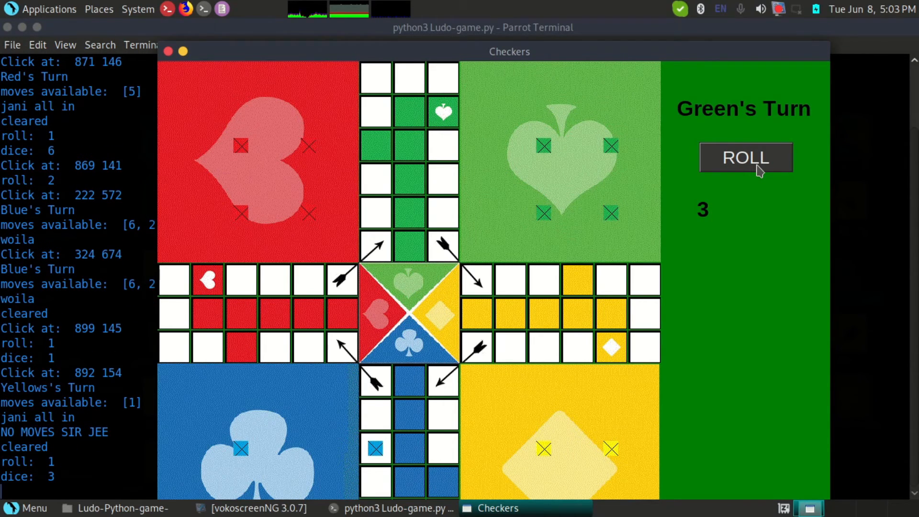
pyautogui.click(745, 158)
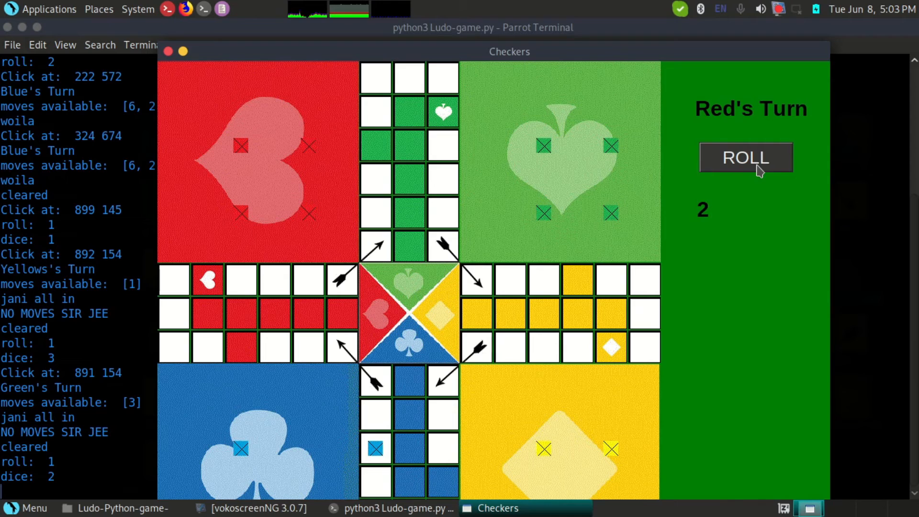
pyautogui.click(745, 157)
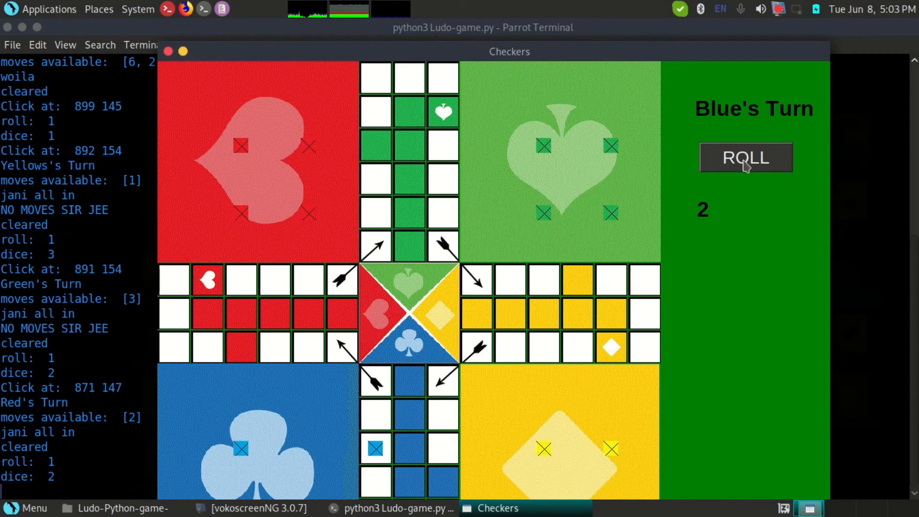
pyautogui.click(745, 157)
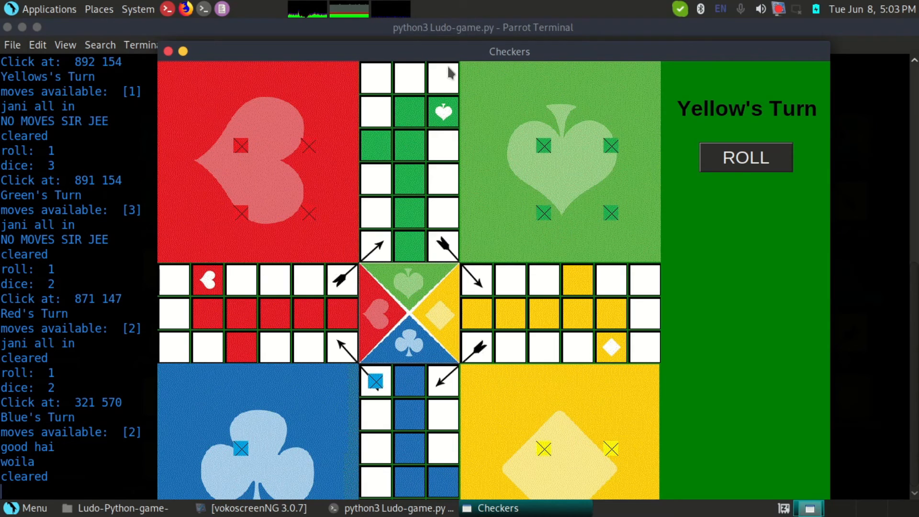
pyautogui.moveTo(448, 147)
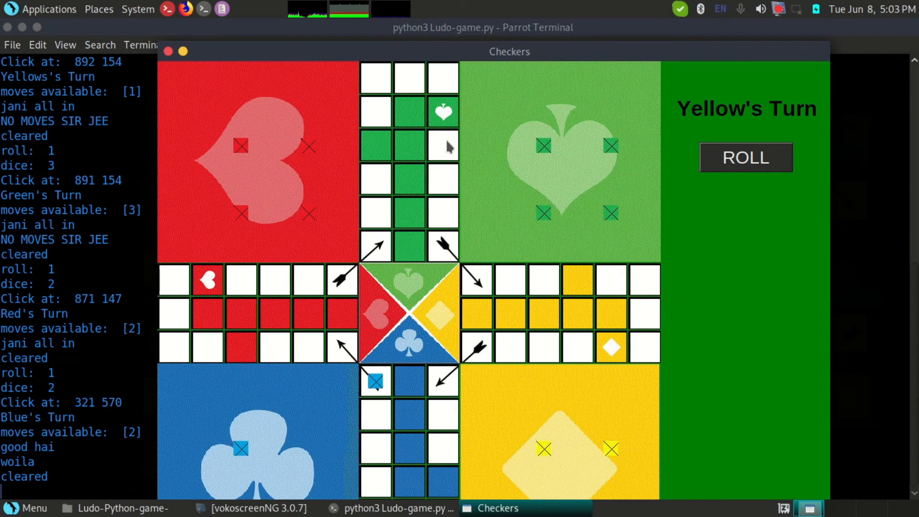